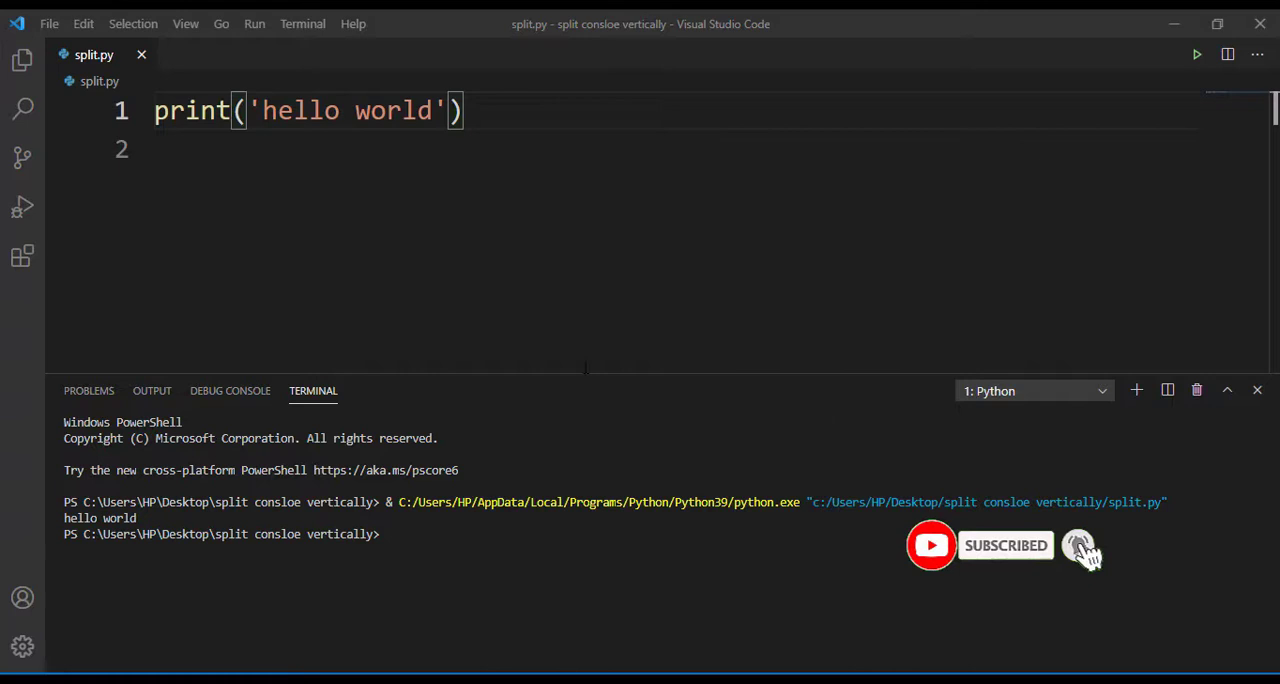
mouse_move(596, 397)
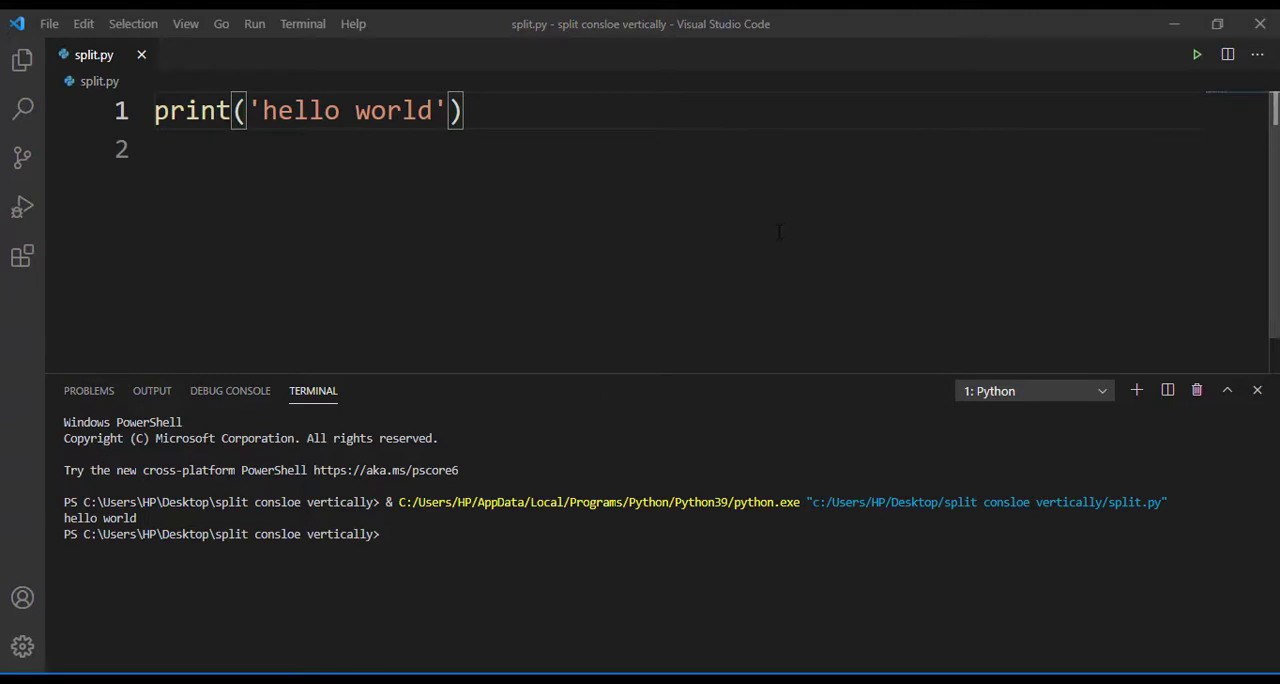
mouse_move(473, 387)
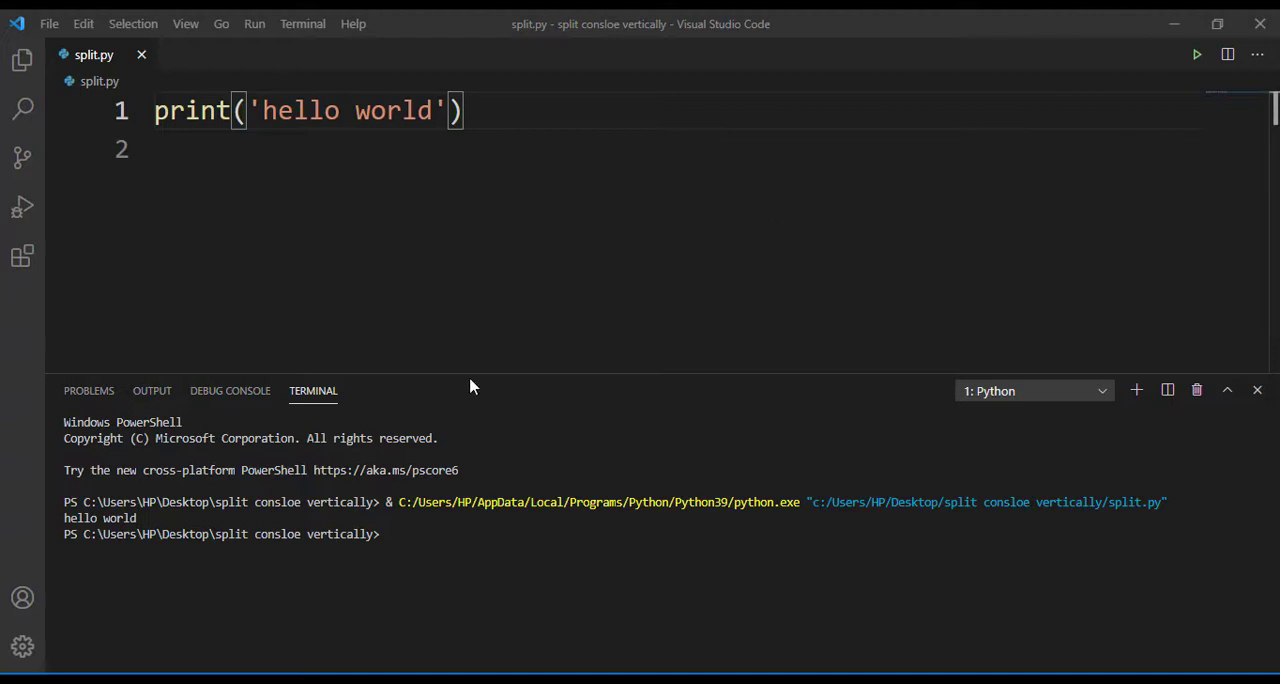
mouse_move(376, 394)
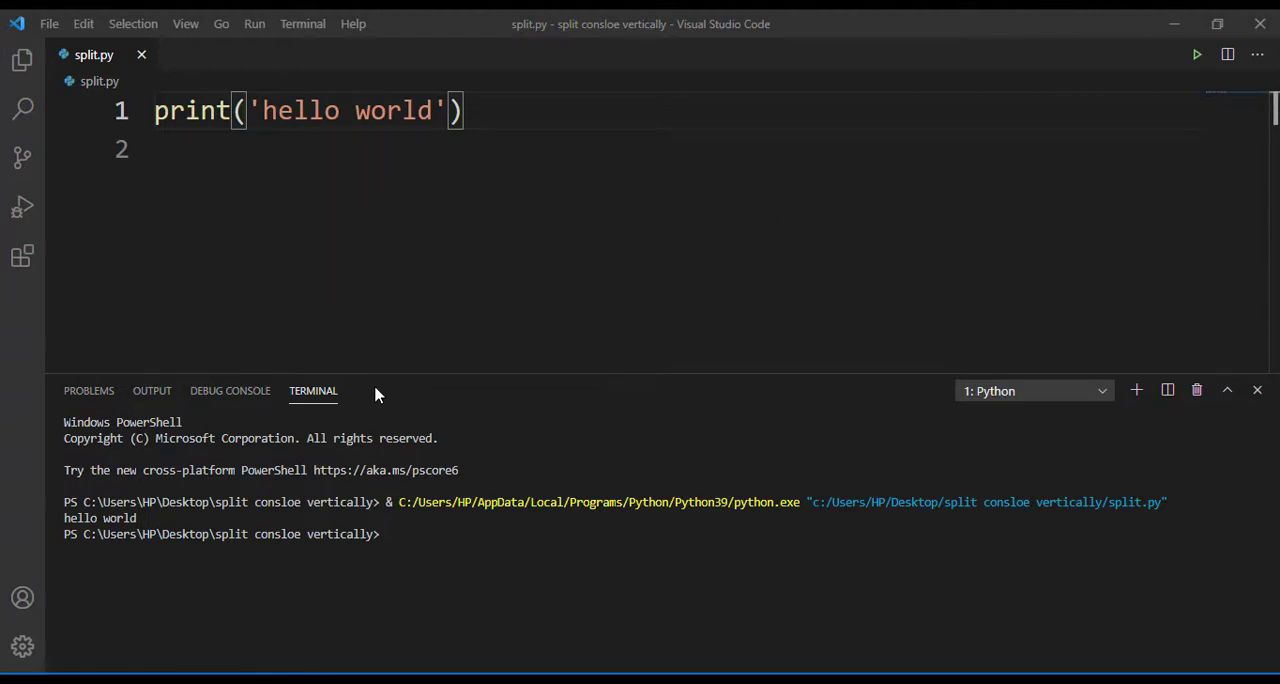
Dock the terminal panel to the right of split.py via the panel's context menu.
right_click(313, 390)
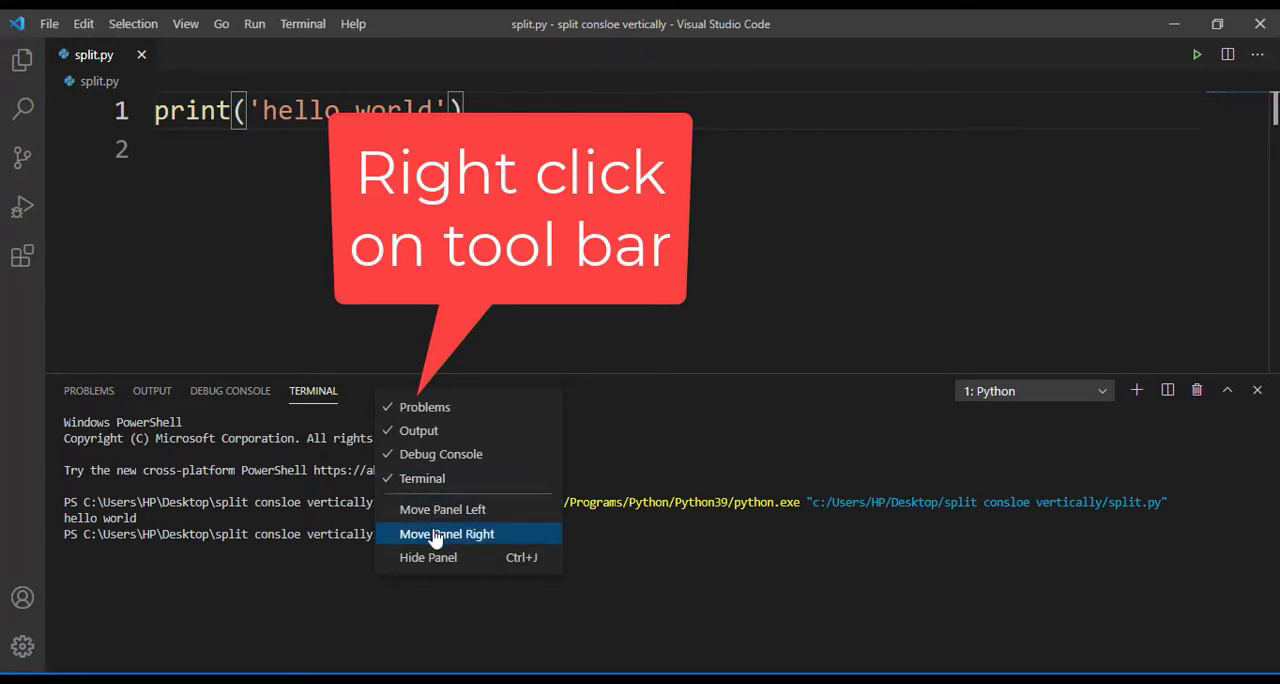
click(446, 533)
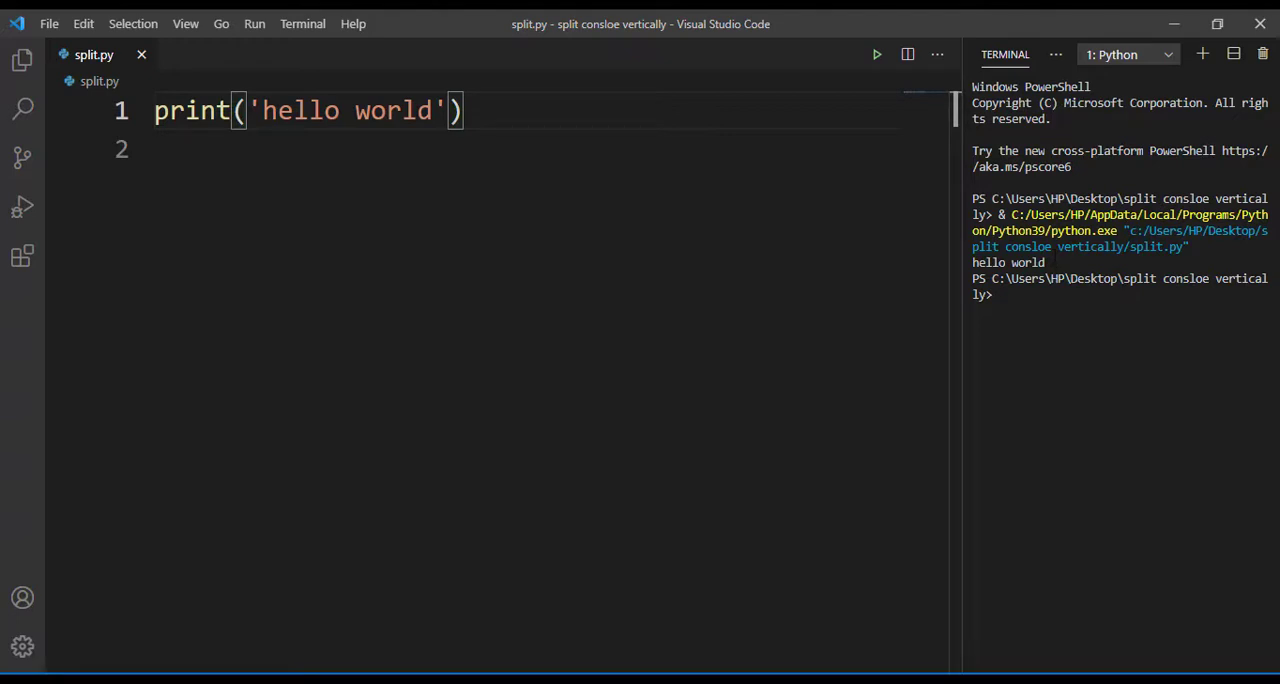
mouse_move(952, 120)
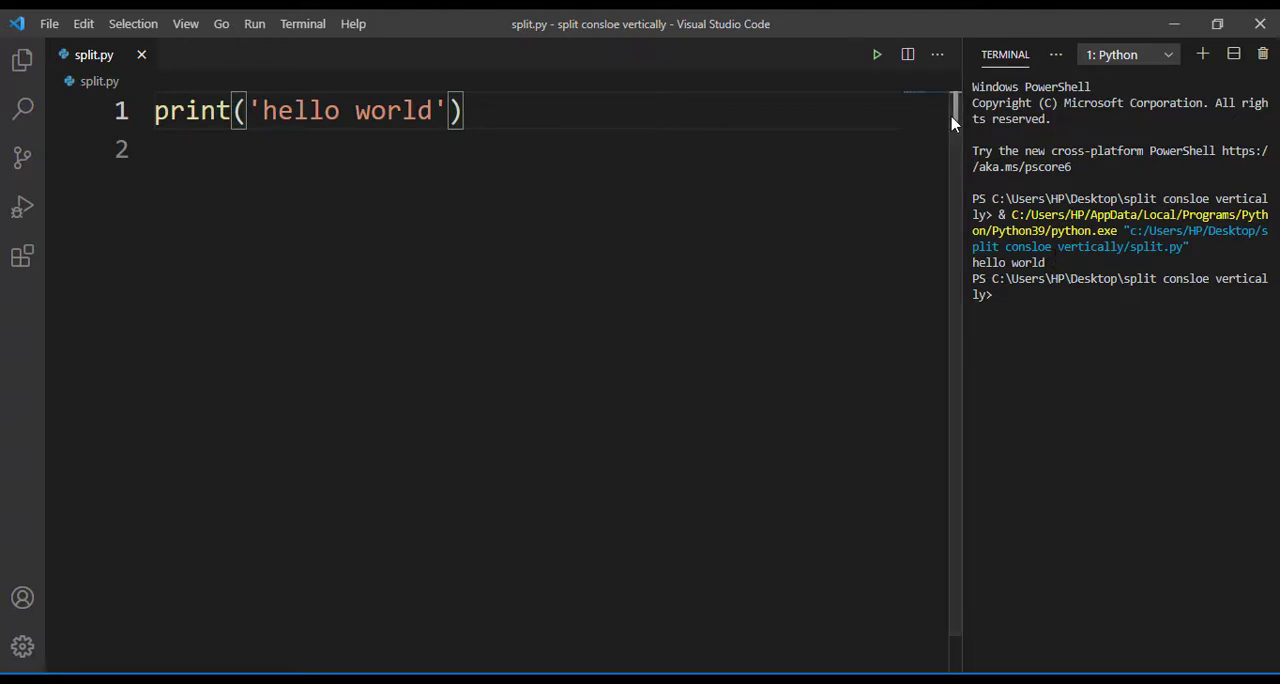
mouse_move(1005, 54)
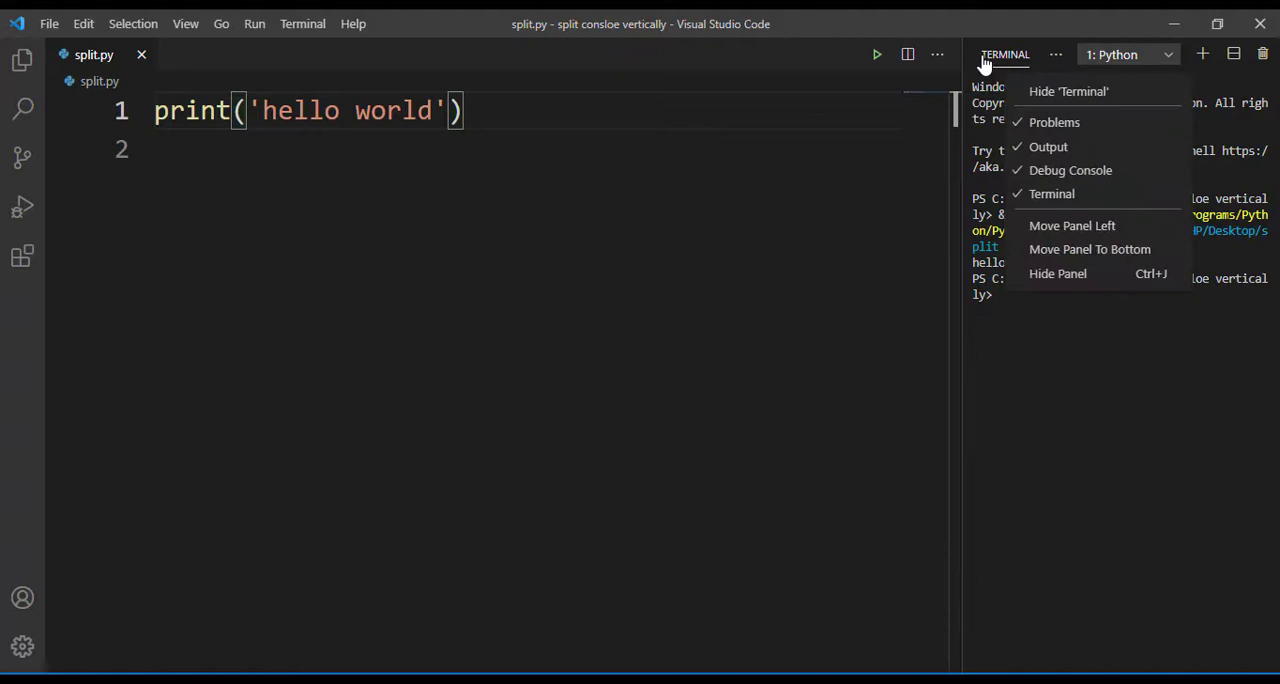
mouse_move(1089, 249)
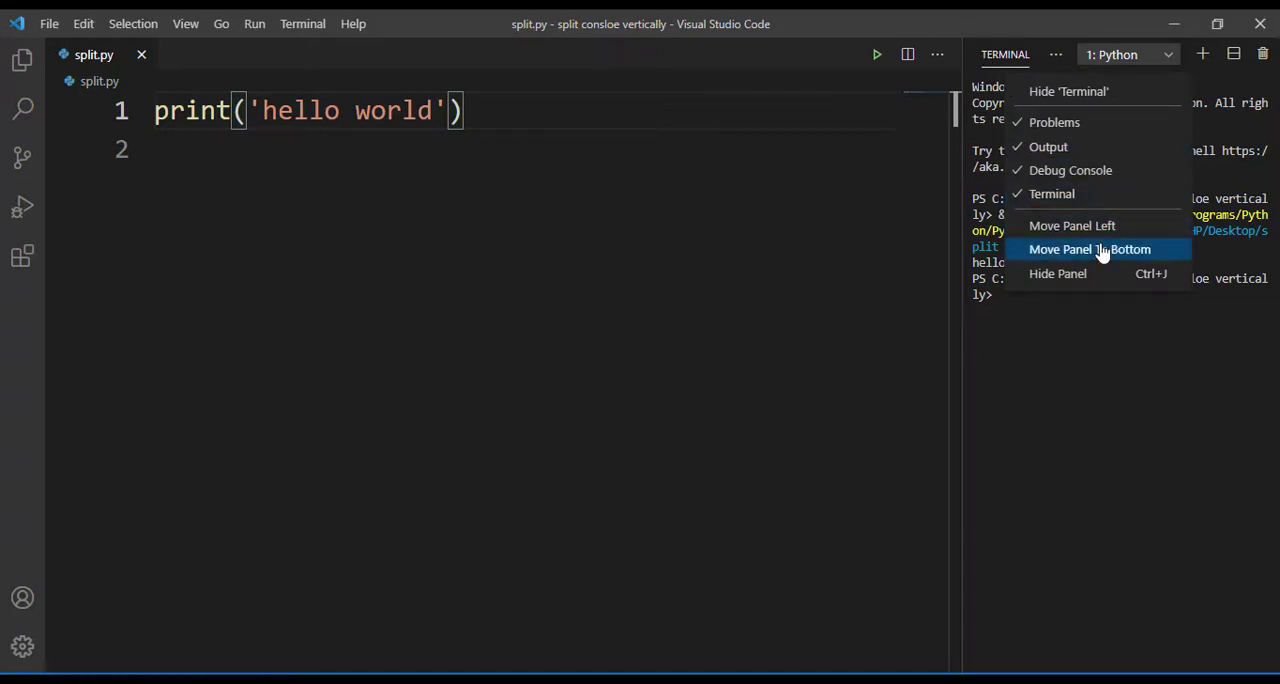
Move the terminal panel back to the bottom, below split.py.
click(1089, 249)
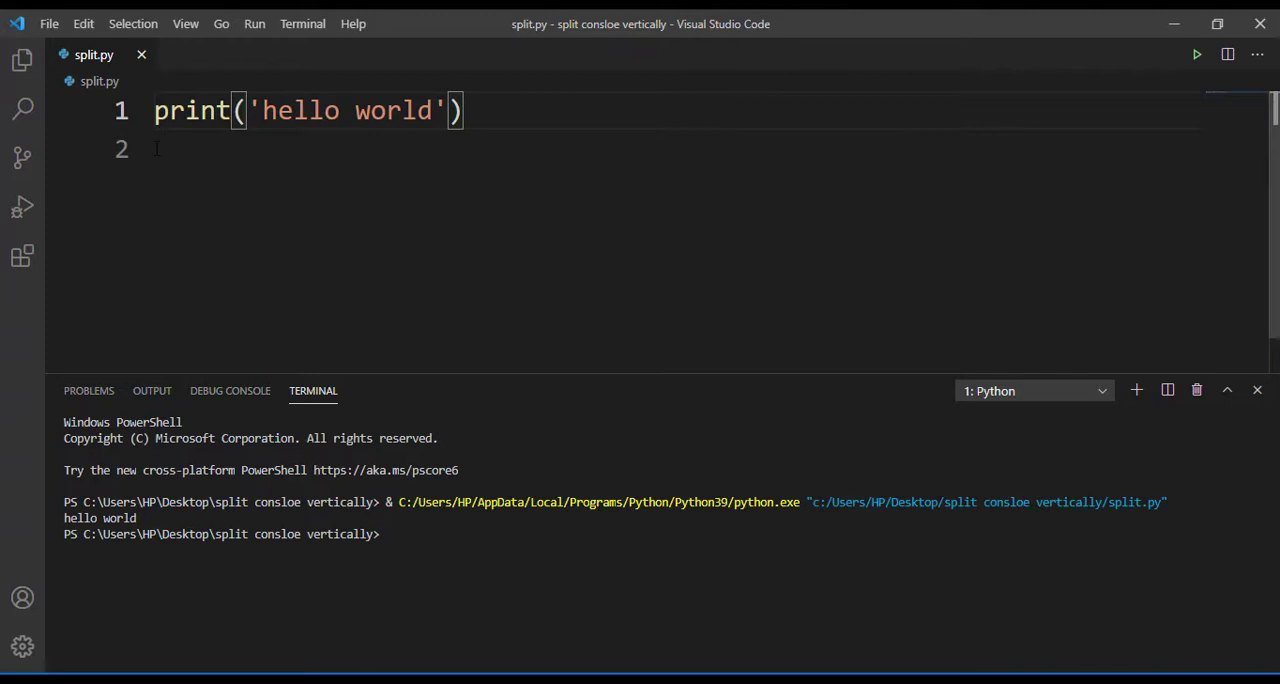
Run 'View: Move Panel Right' from the Command Palette to dock the terminal beside split.py.
click(185, 23)
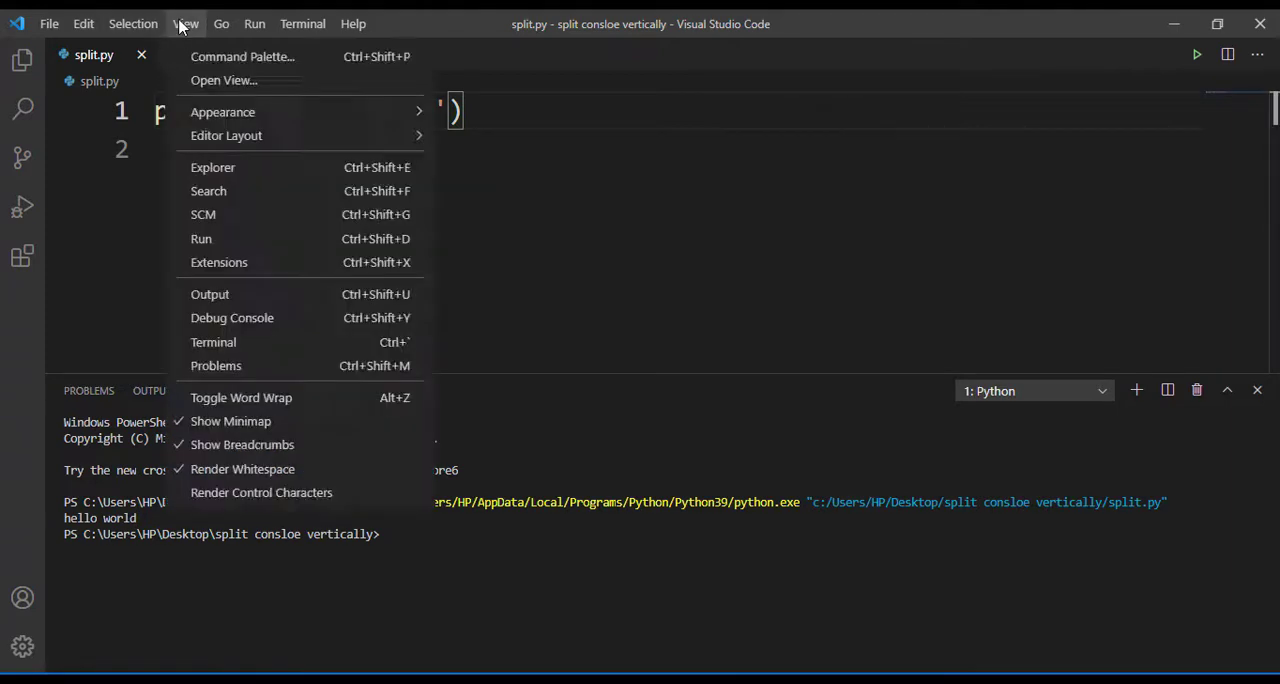
click(242, 56)
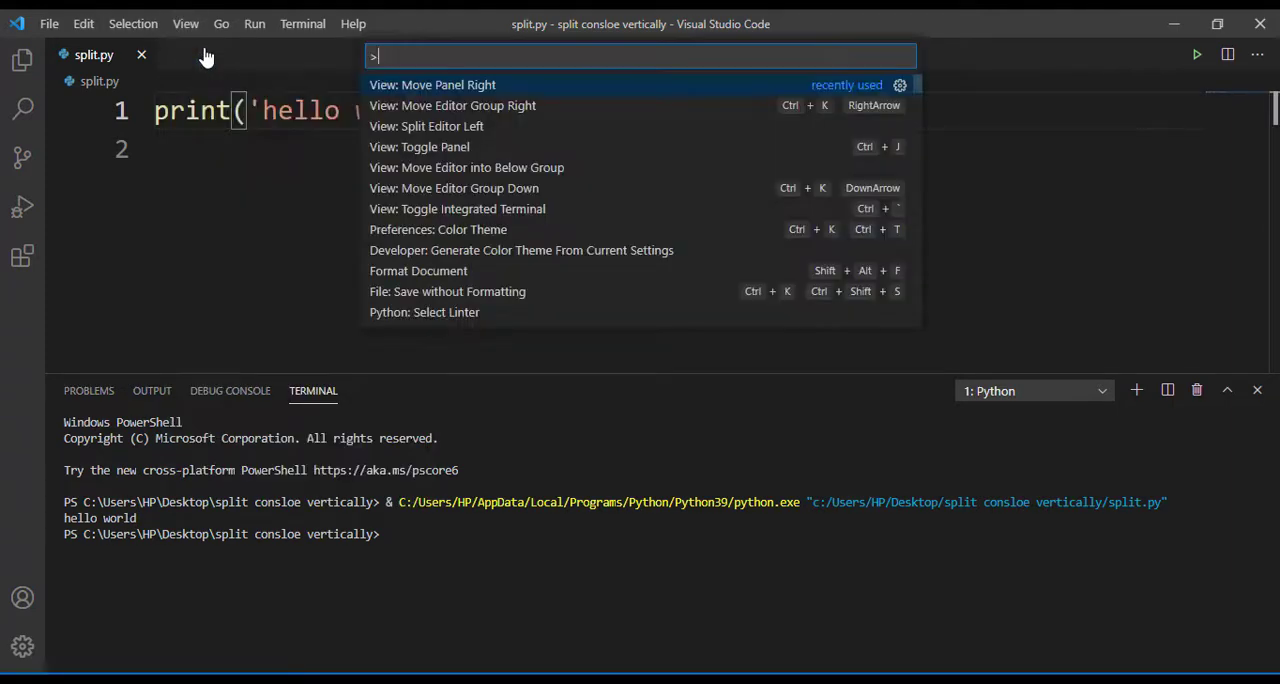
text(mo)
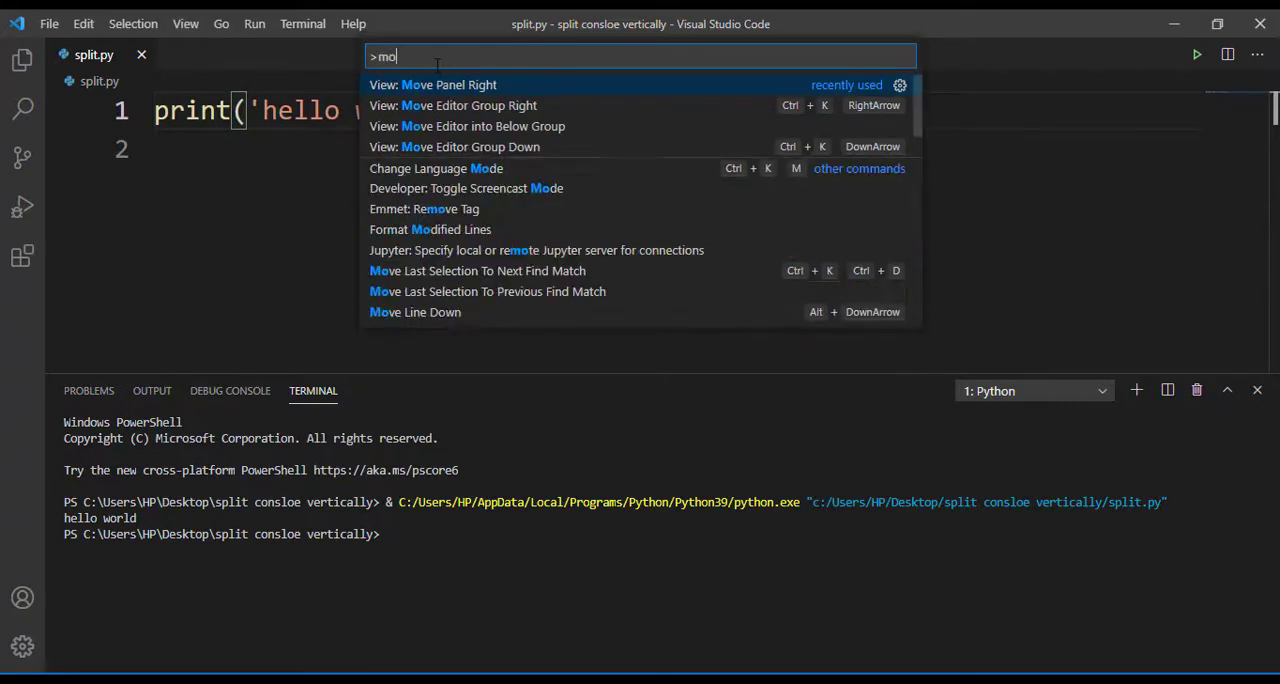
text(ve pa)
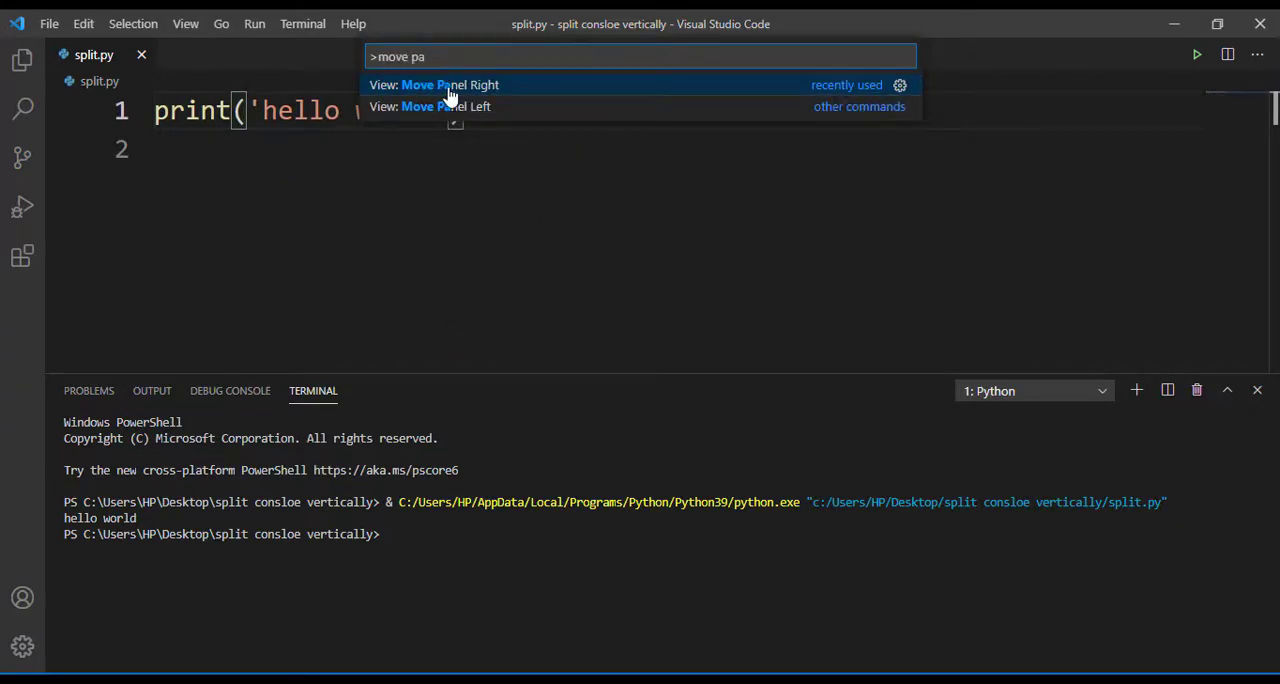
click(450, 84)
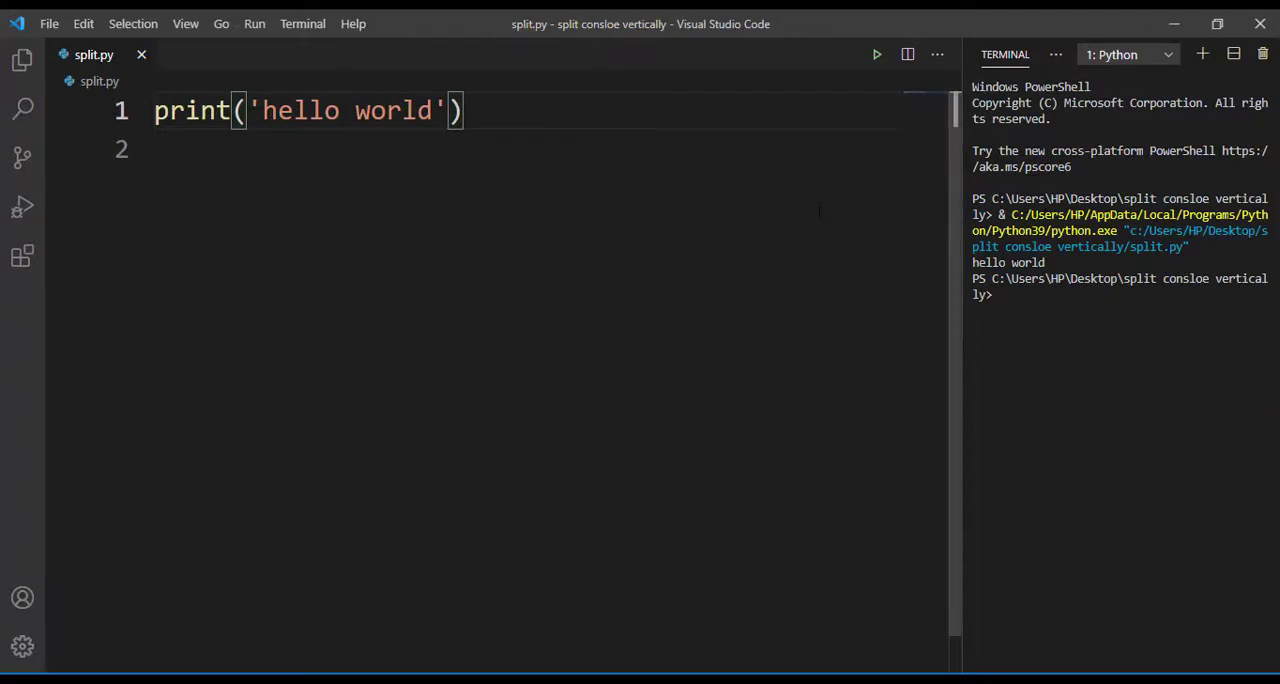
mouse_move(250, 18)
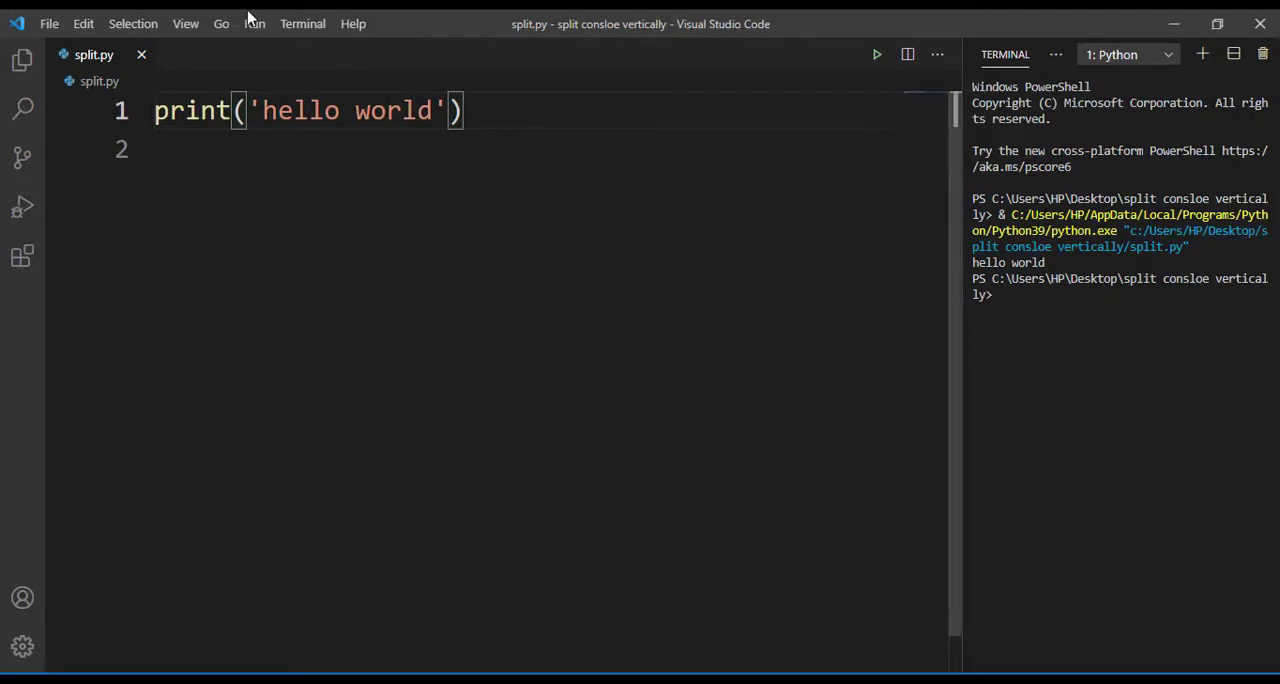
Run 'View: Move Panel To Bottom' from the Command Palette (Ctrl+Shift+P).
key(ctrl+shift+p)
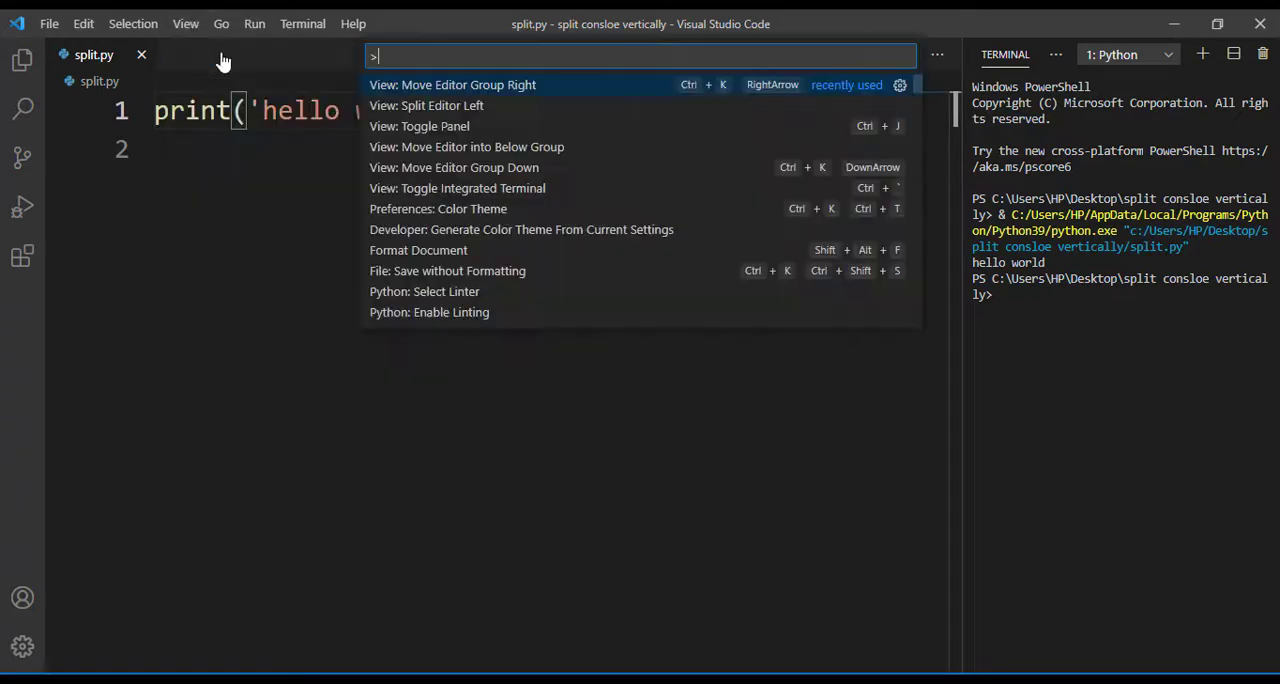
text(move panel)
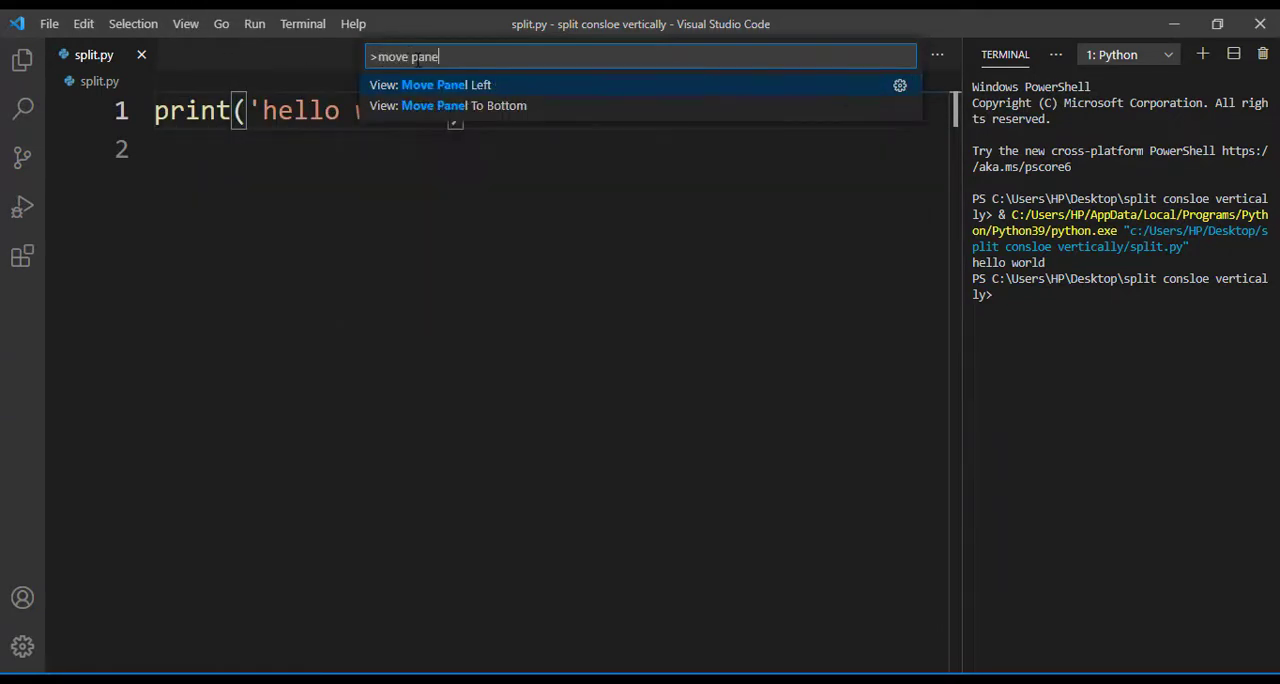
click(463, 105)
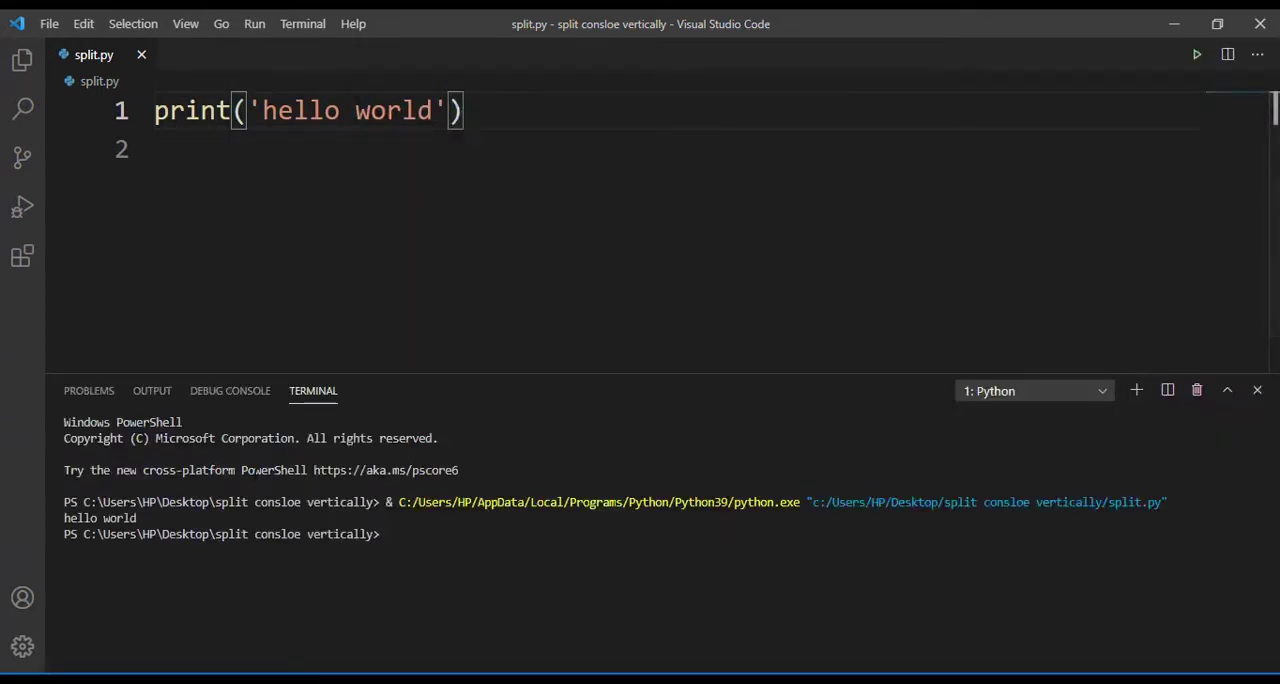